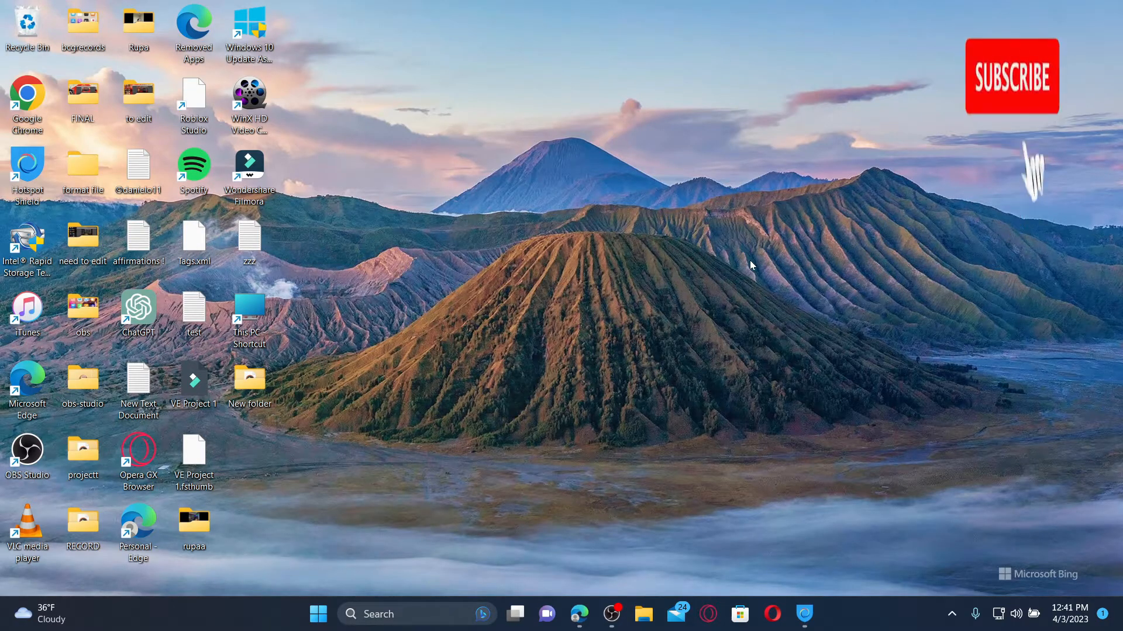
Launch Microsoft Edge from the desktop shortcut.
click(1012, 76)
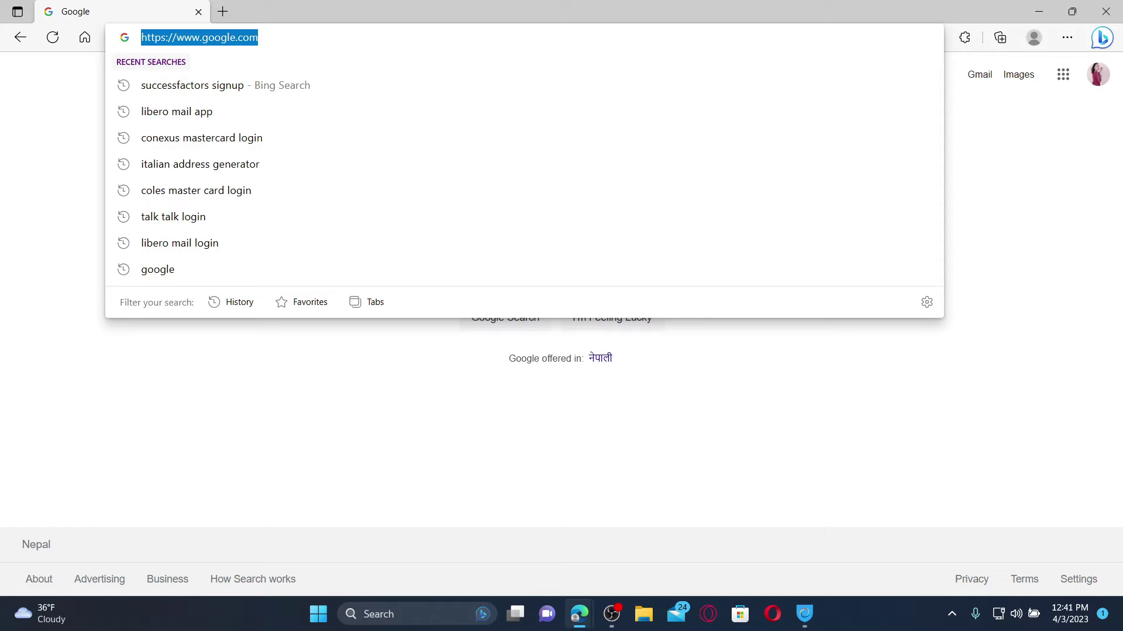
text(www.sap.com)
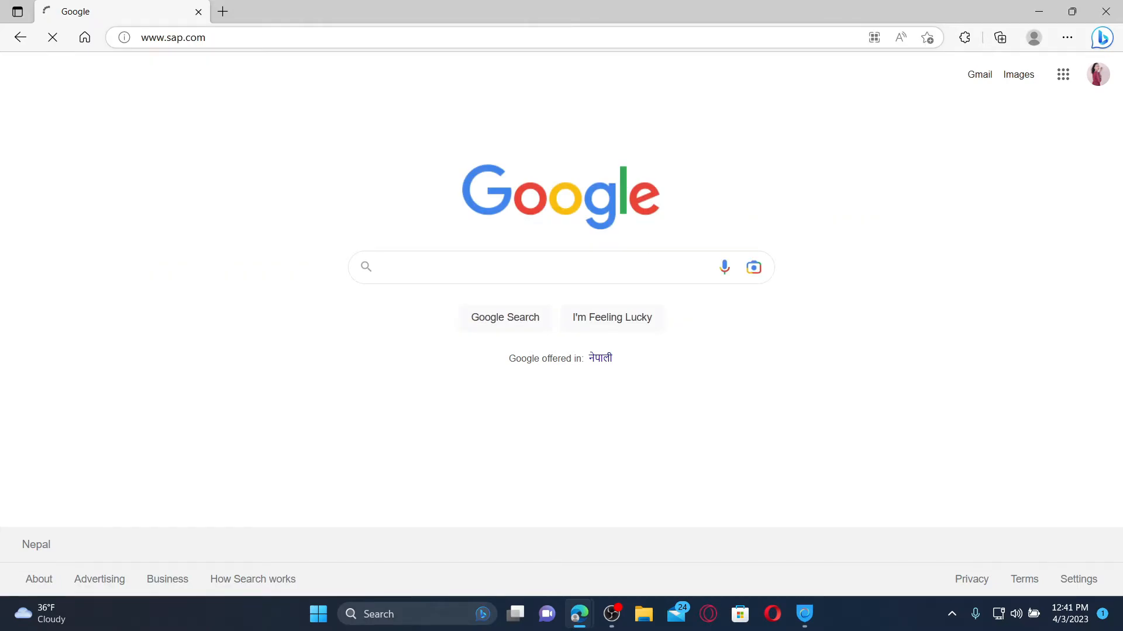
key(Return)
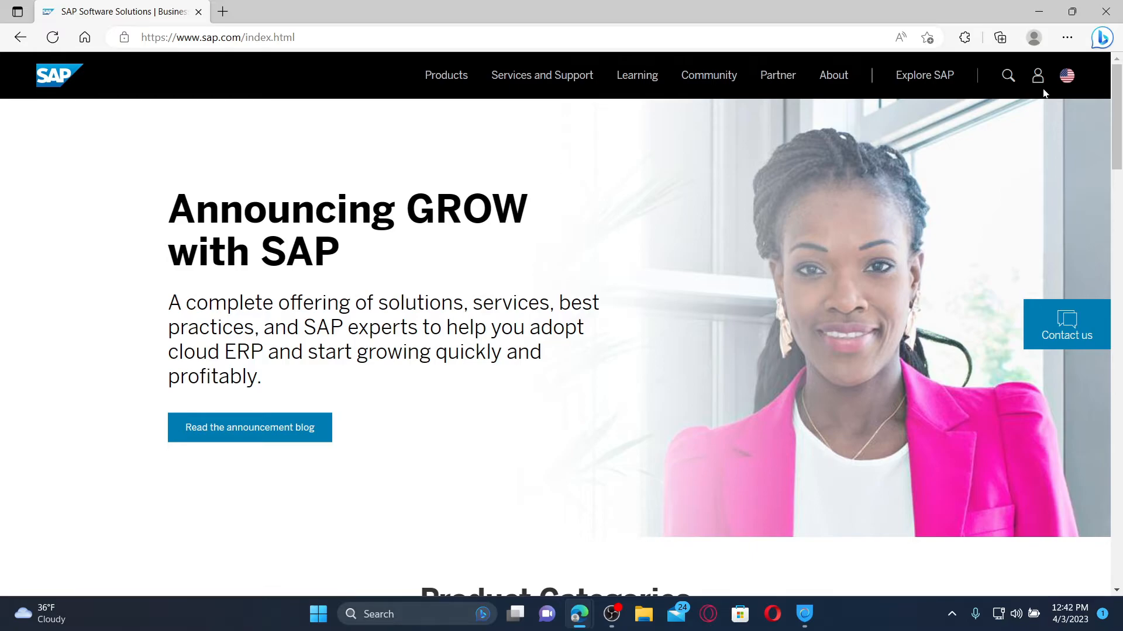
From the header account panel, choose Log in under Got an SAP Account?
click(1037, 75)
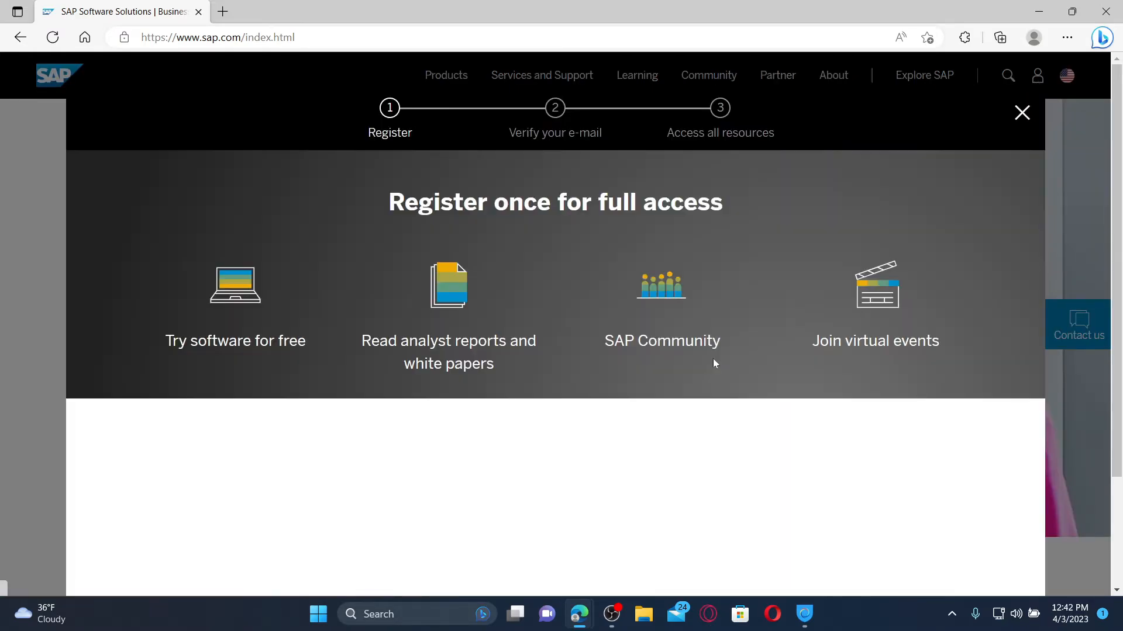
scroll(down, 3)
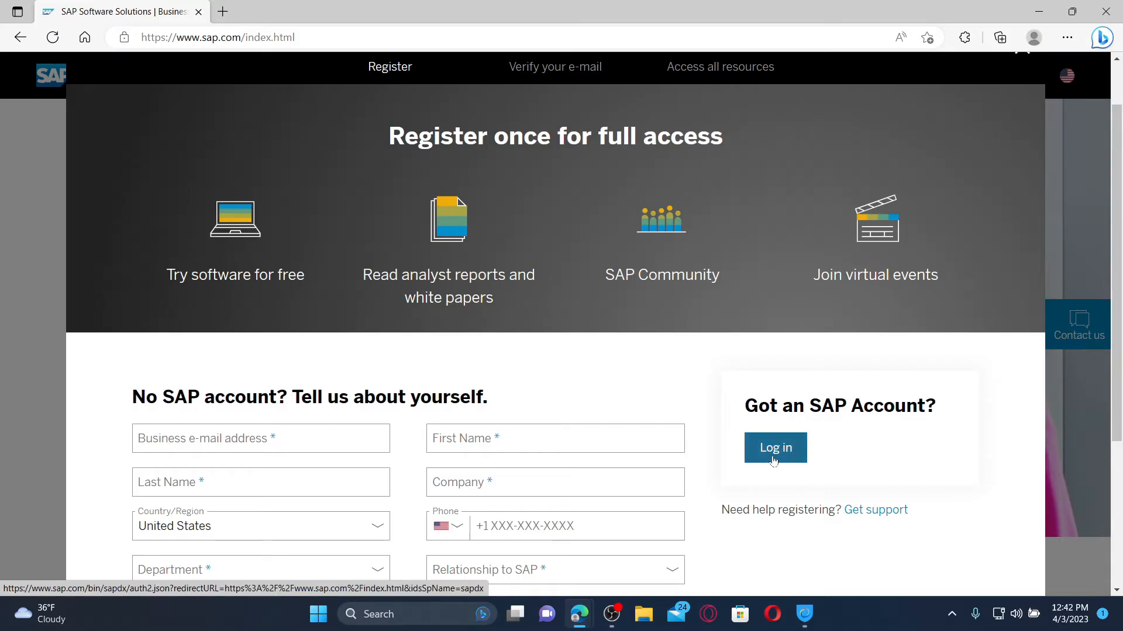
click(774, 448)
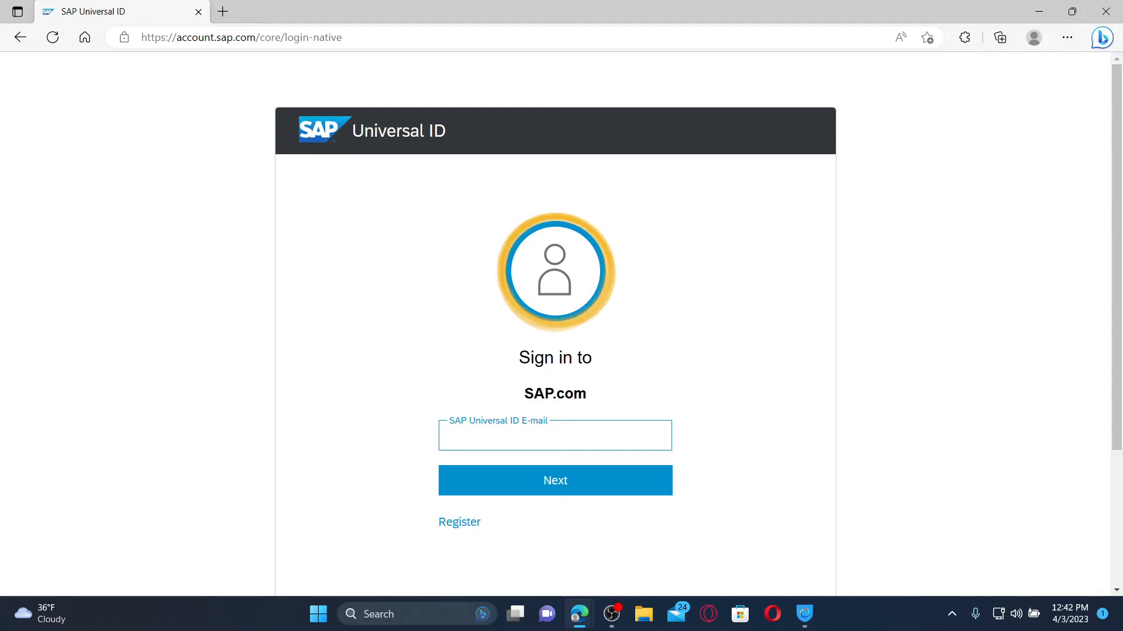
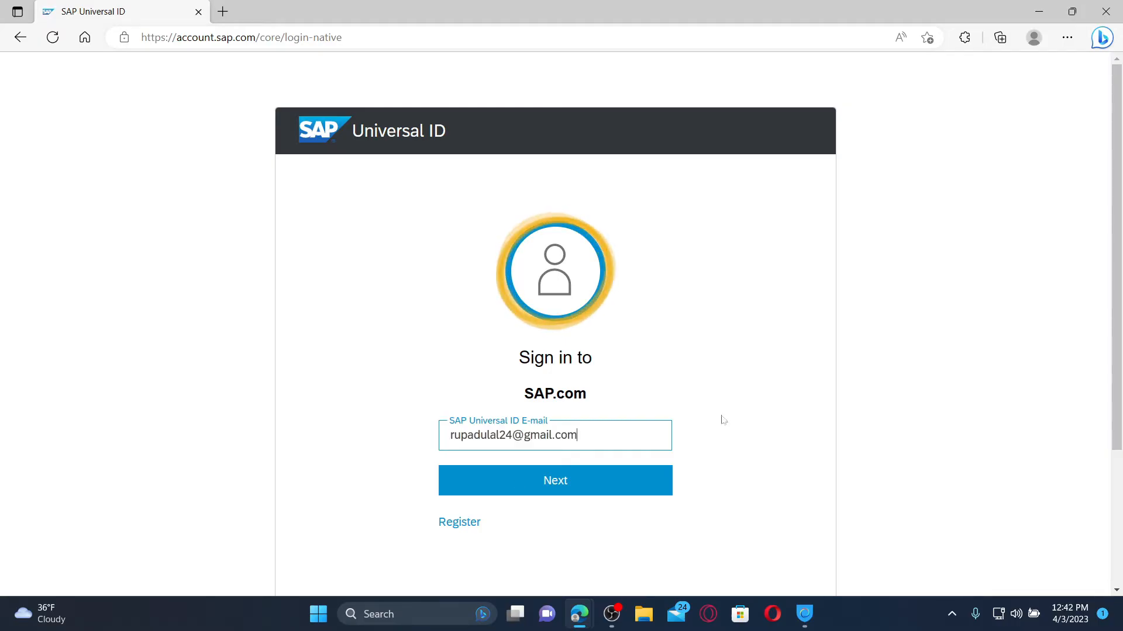
scroll(down, 3)
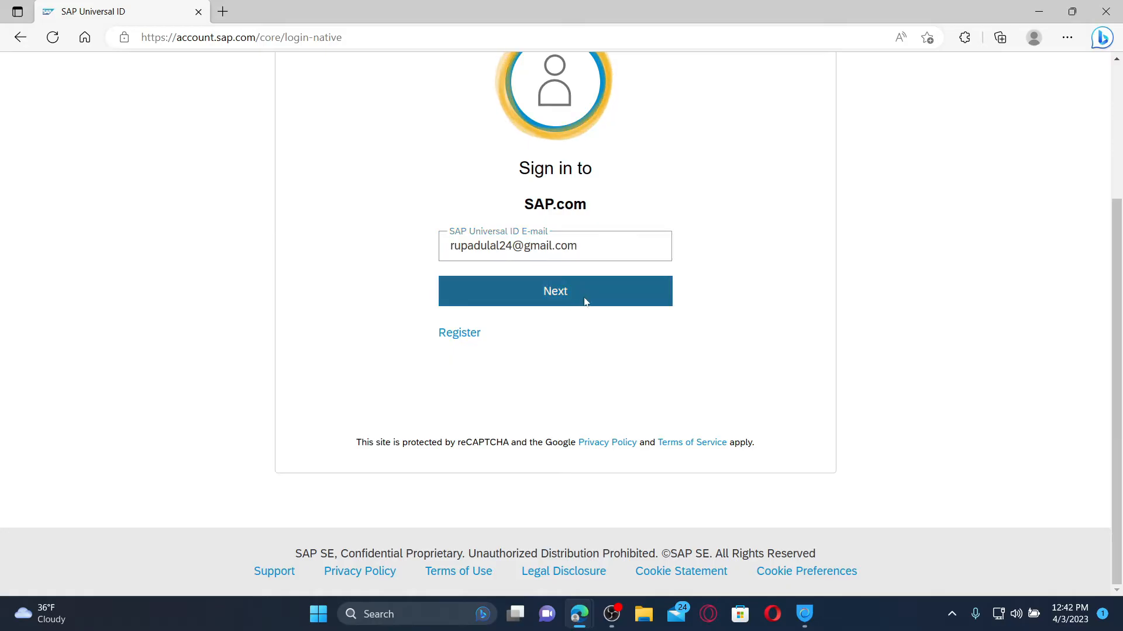
click(555, 290)
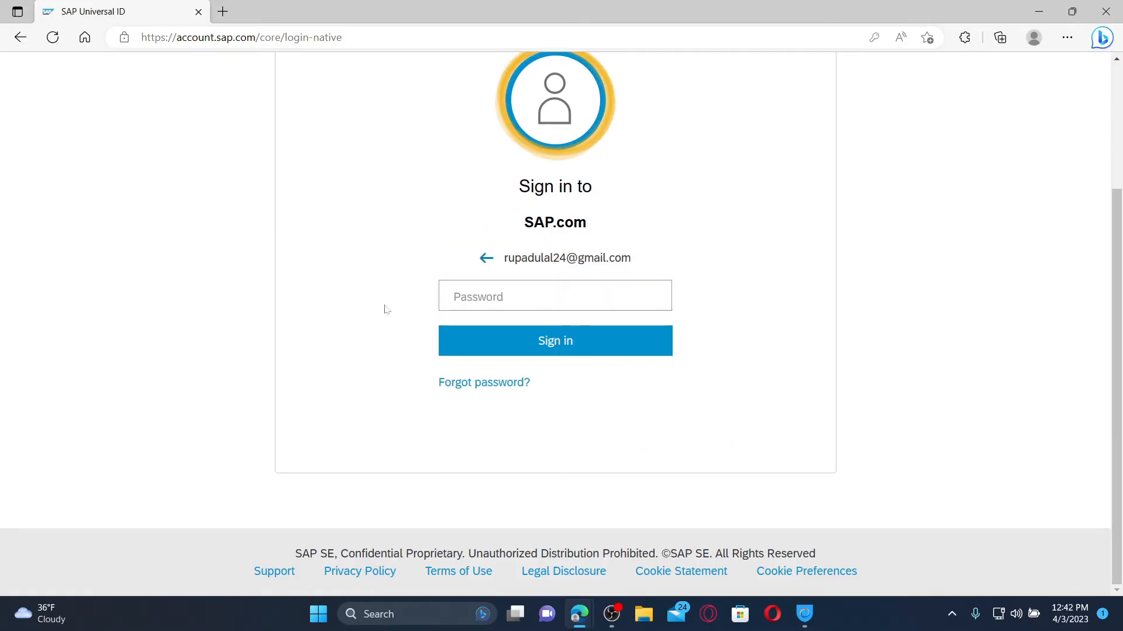
mouse_move(477, 411)
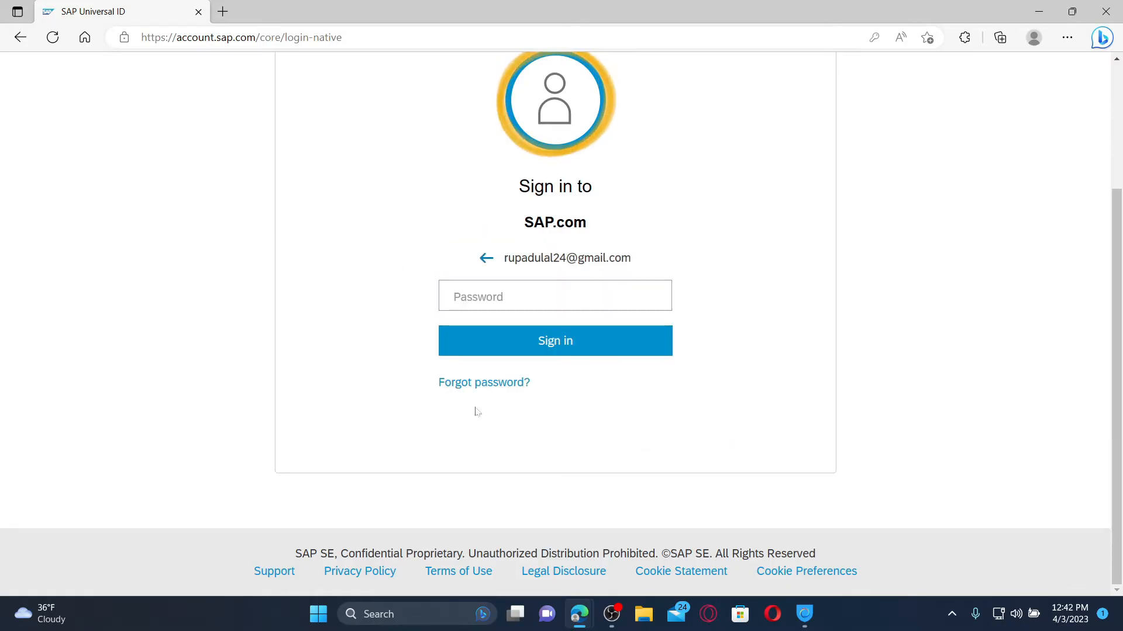
mouse_move(484, 382)
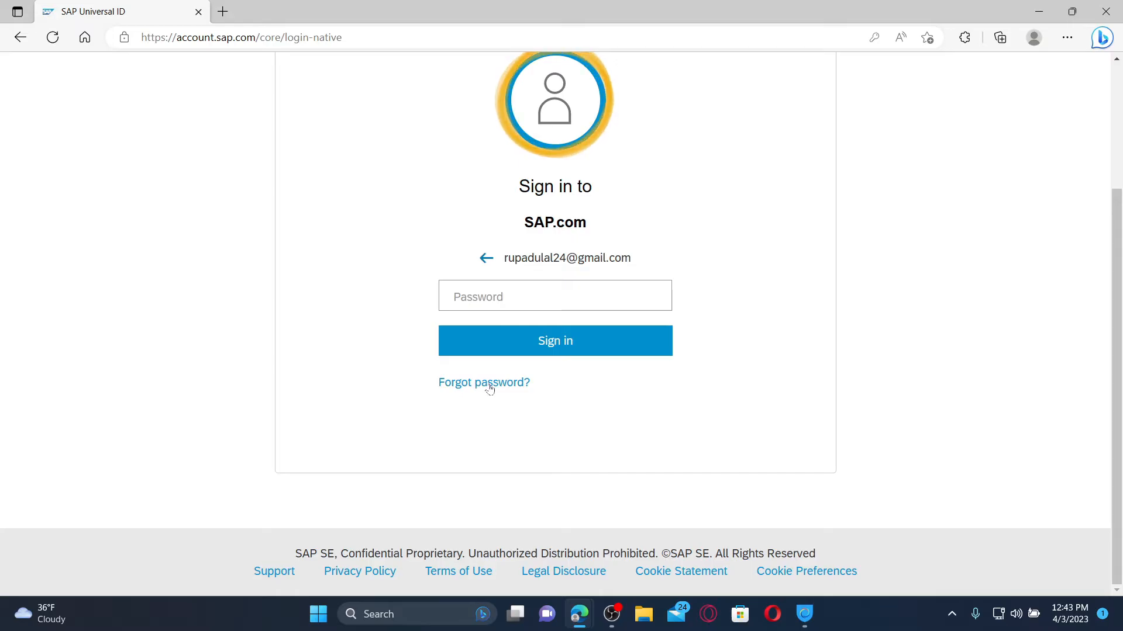
click(483, 382)
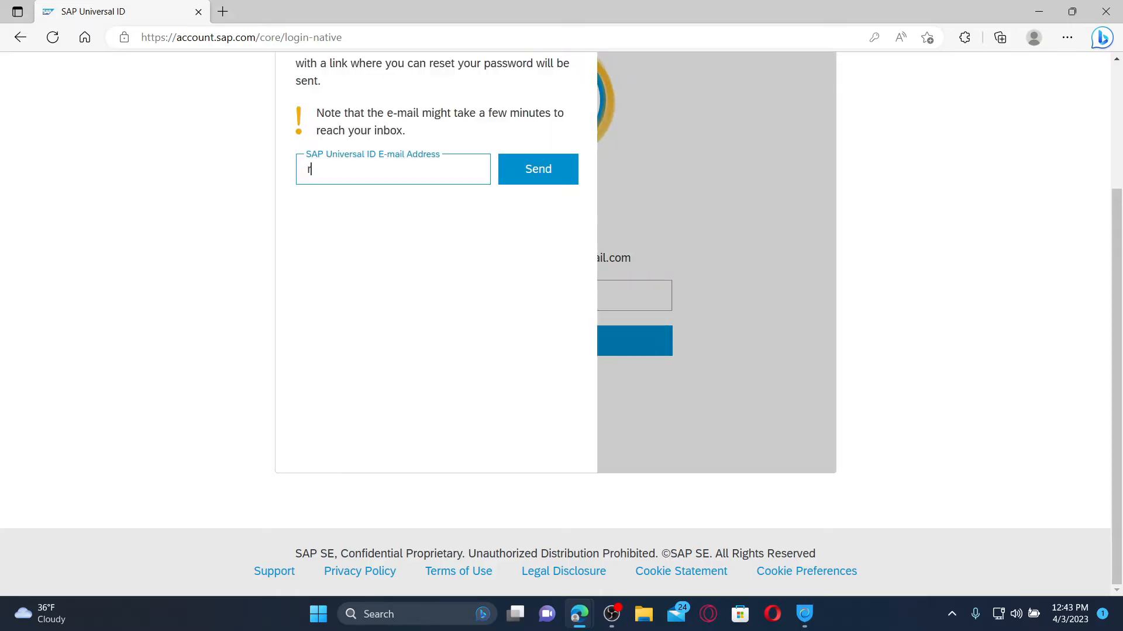
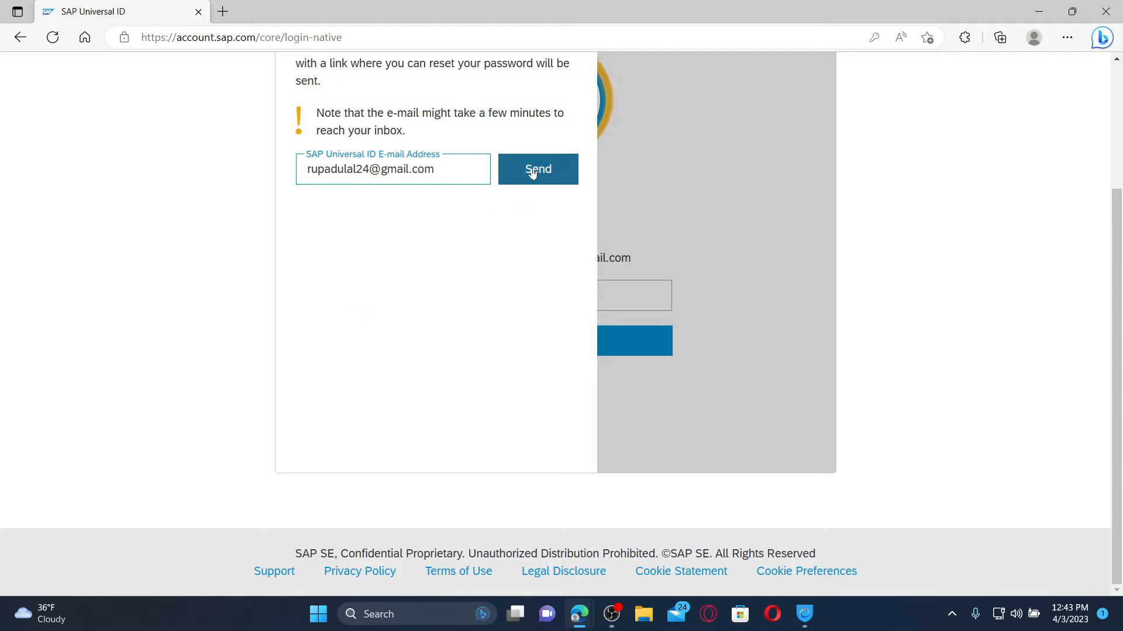
click(538, 169)
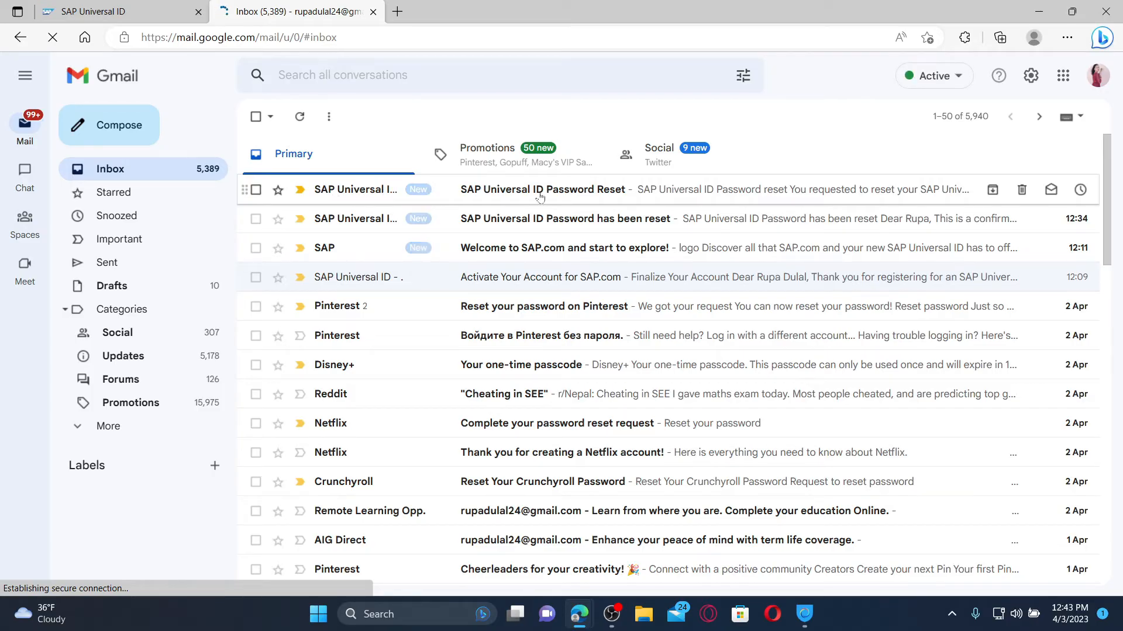
In Gmail, follow the Reset your password link from the SAP Universal ID e-mail.
click(542, 189)
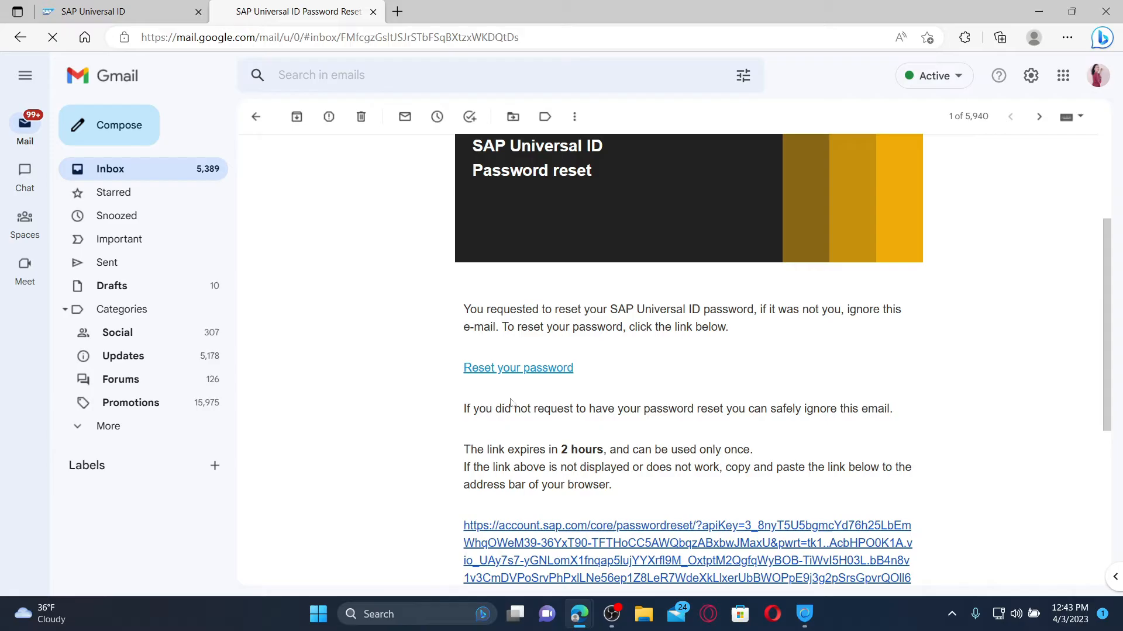
click(517, 368)
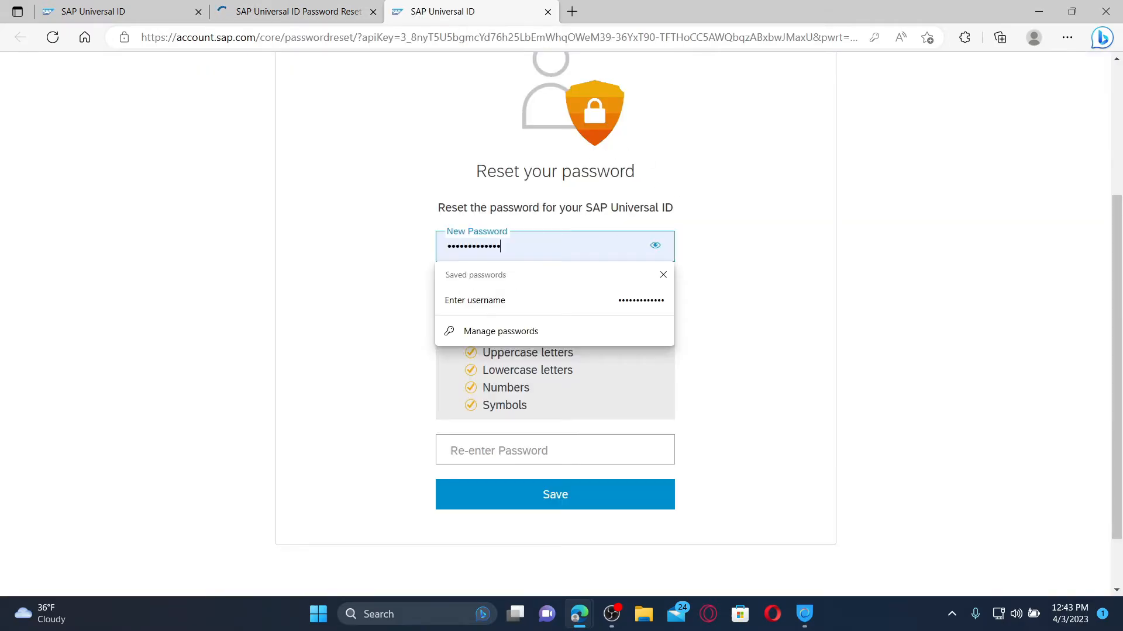
Enter the new password in both New Password and Re-enter Password fields and save it.
click(663, 275)
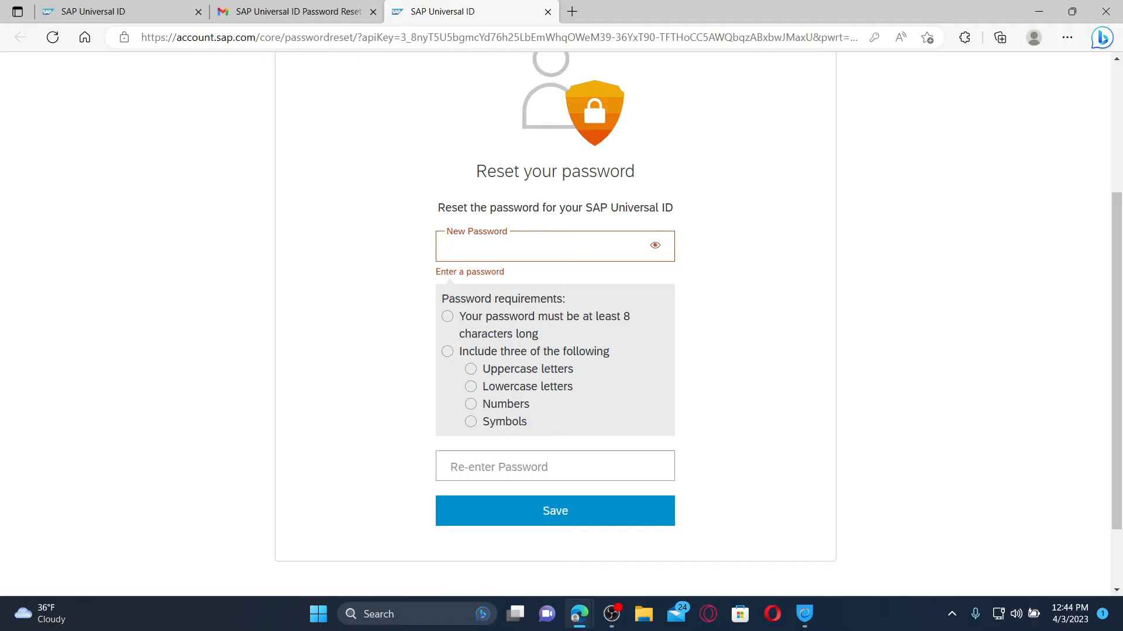
click(551, 245)
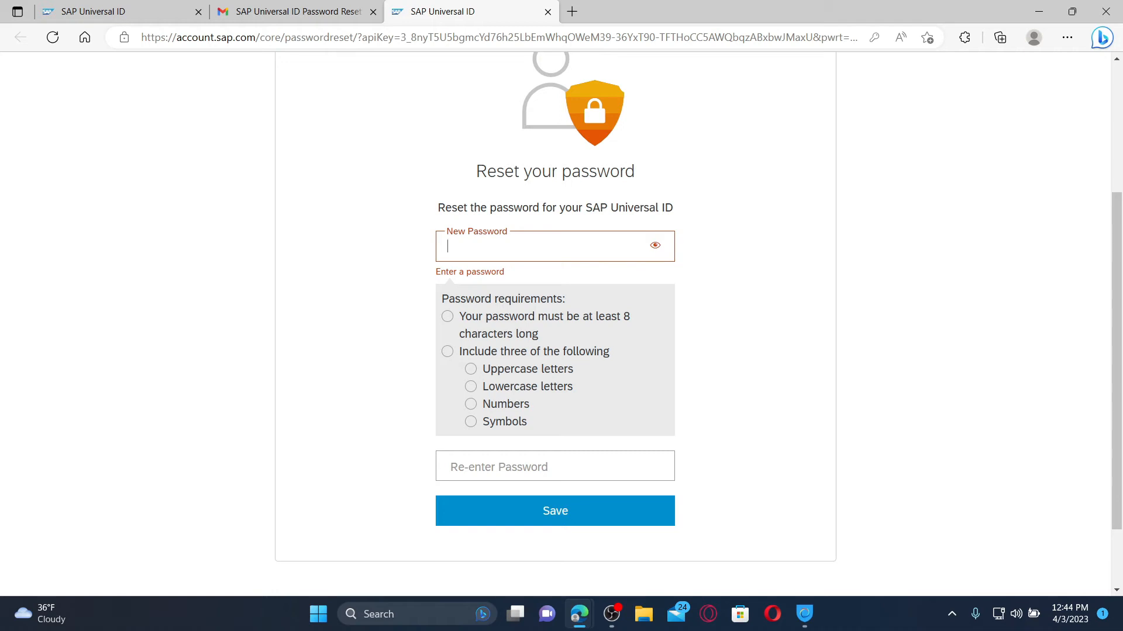
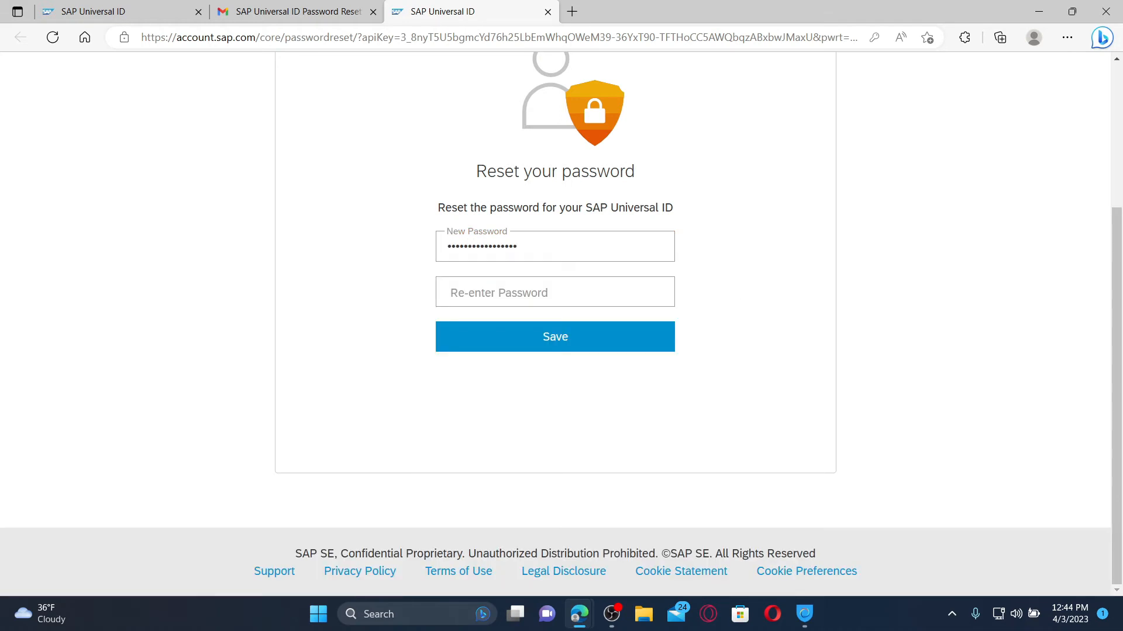
click(554, 292)
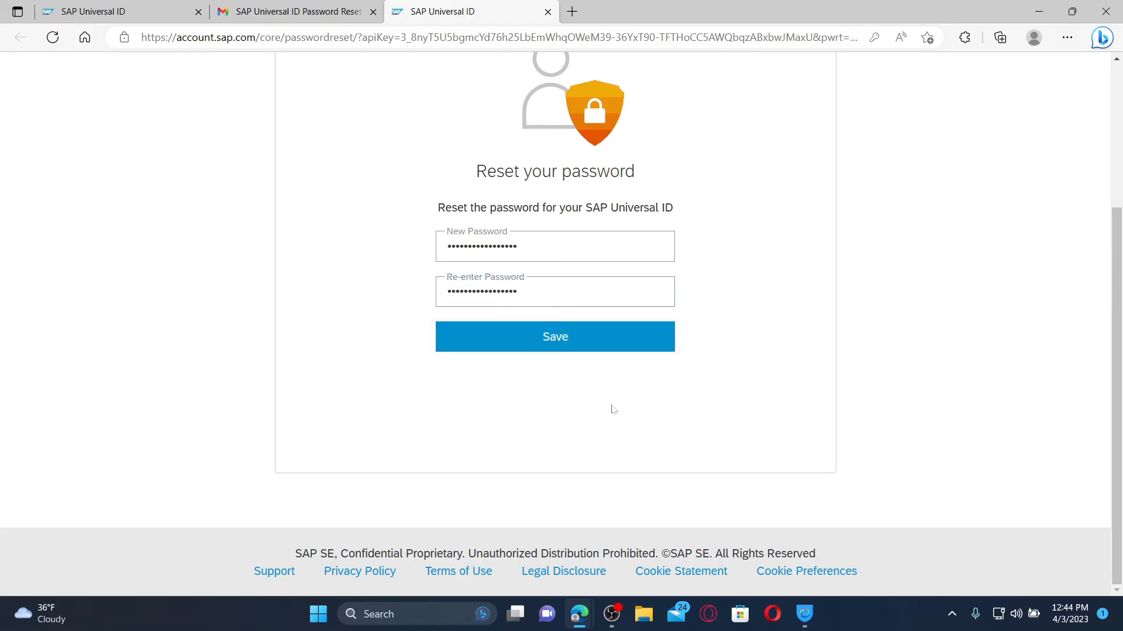
click(554, 337)
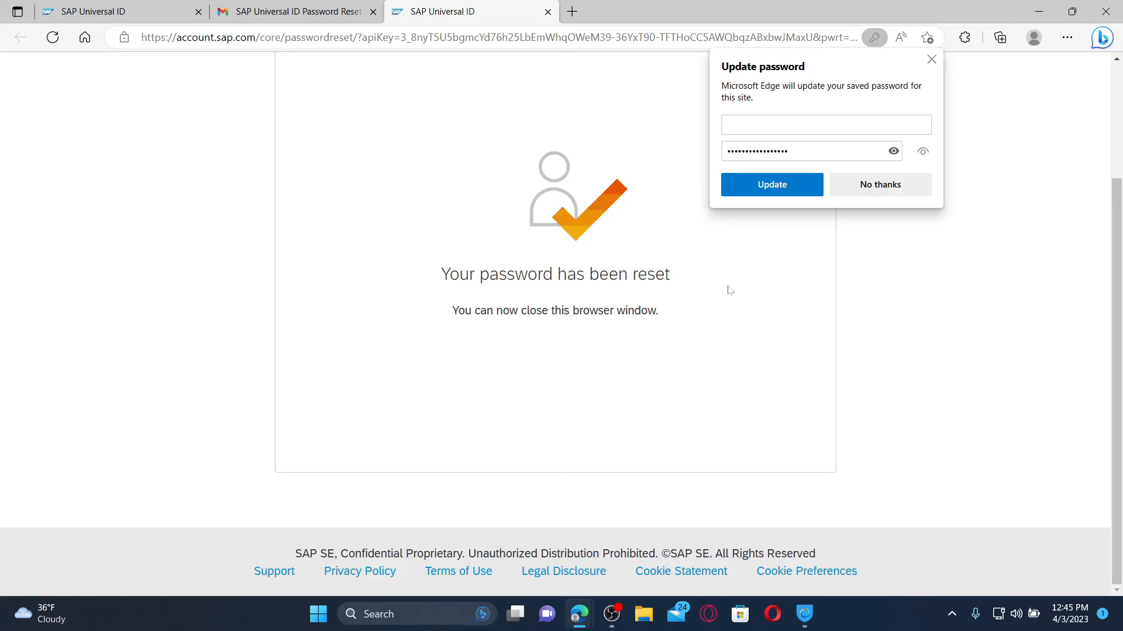
Dismiss Edge's Update password popup, close the reset tab and return to the first sign-in tab.
click(879, 184)
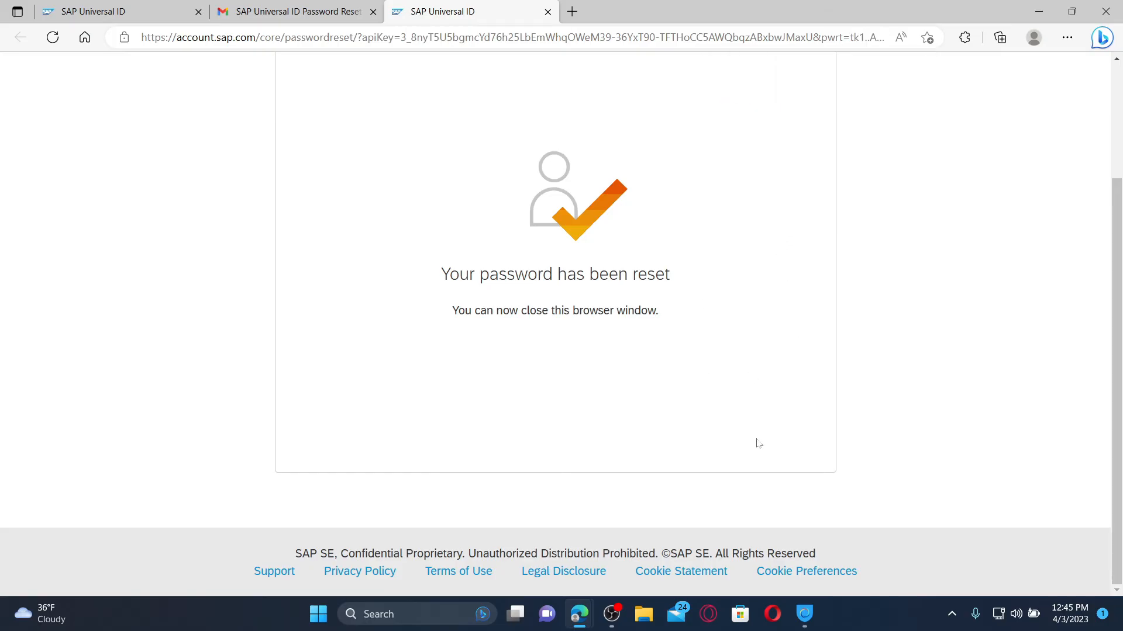
mouse_move(510, 122)
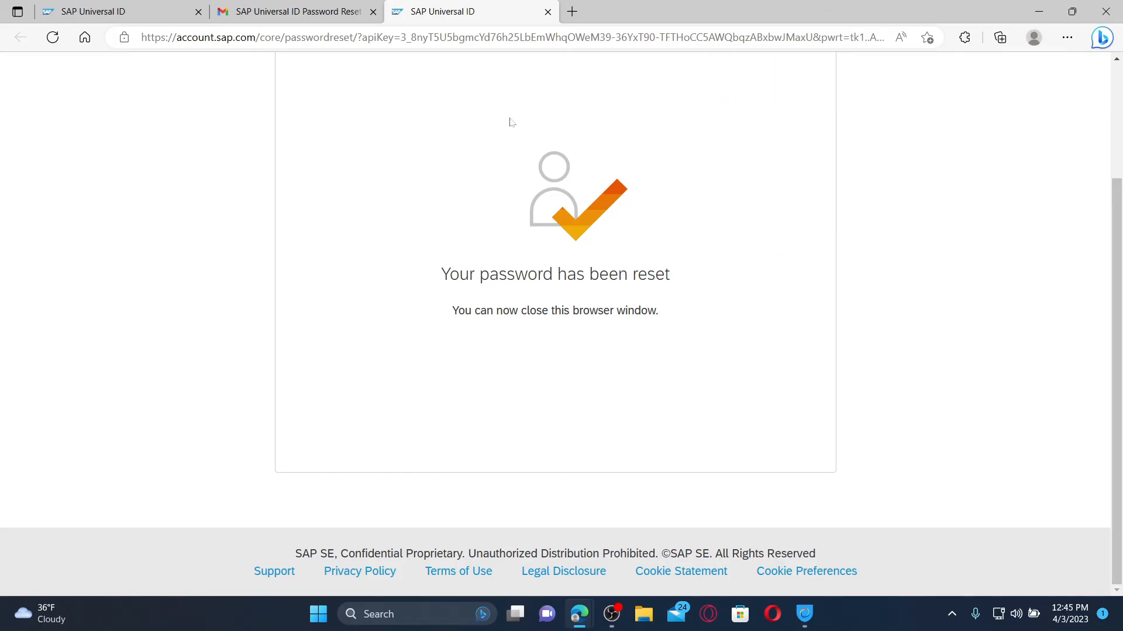
click(294, 12)
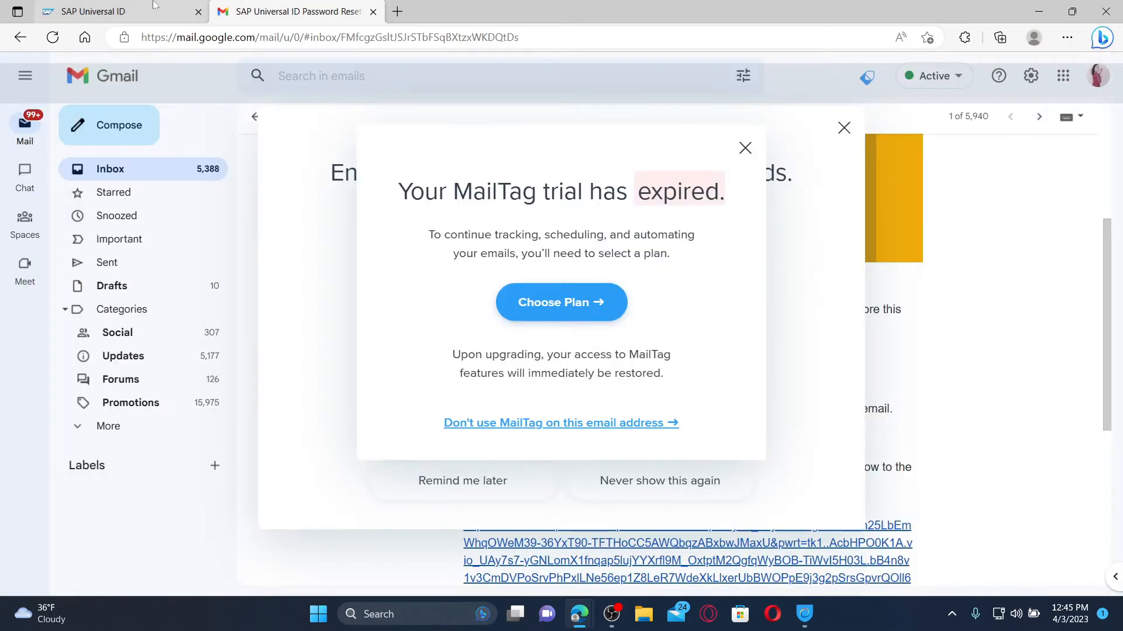
click(93, 10)
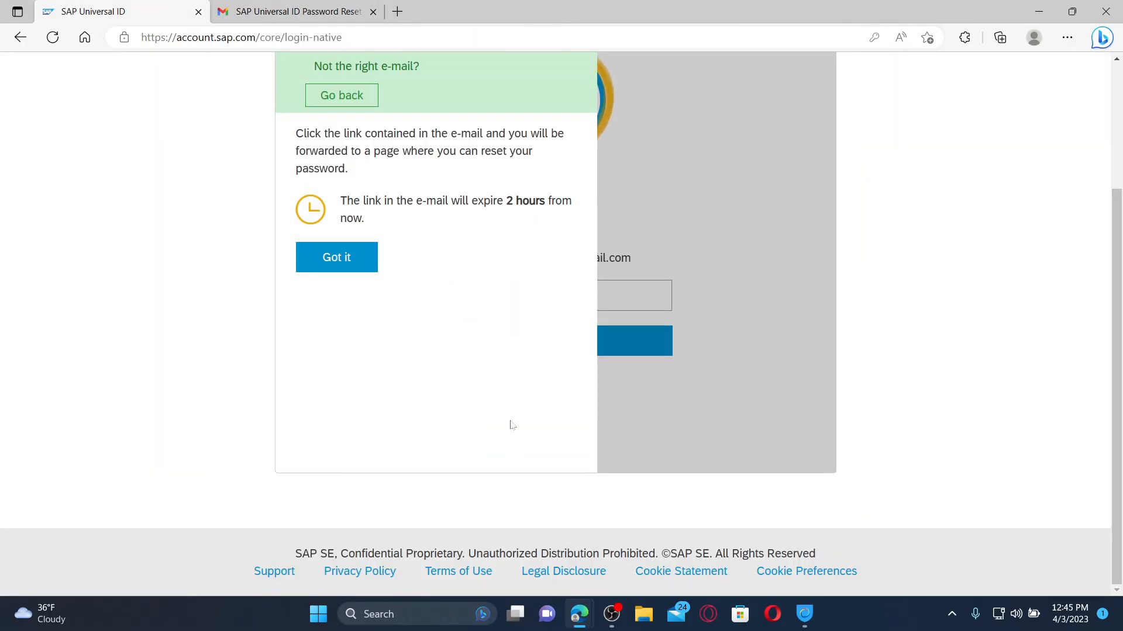
Dismiss the Got it notice and sign in with the new password.
click(336, 257)
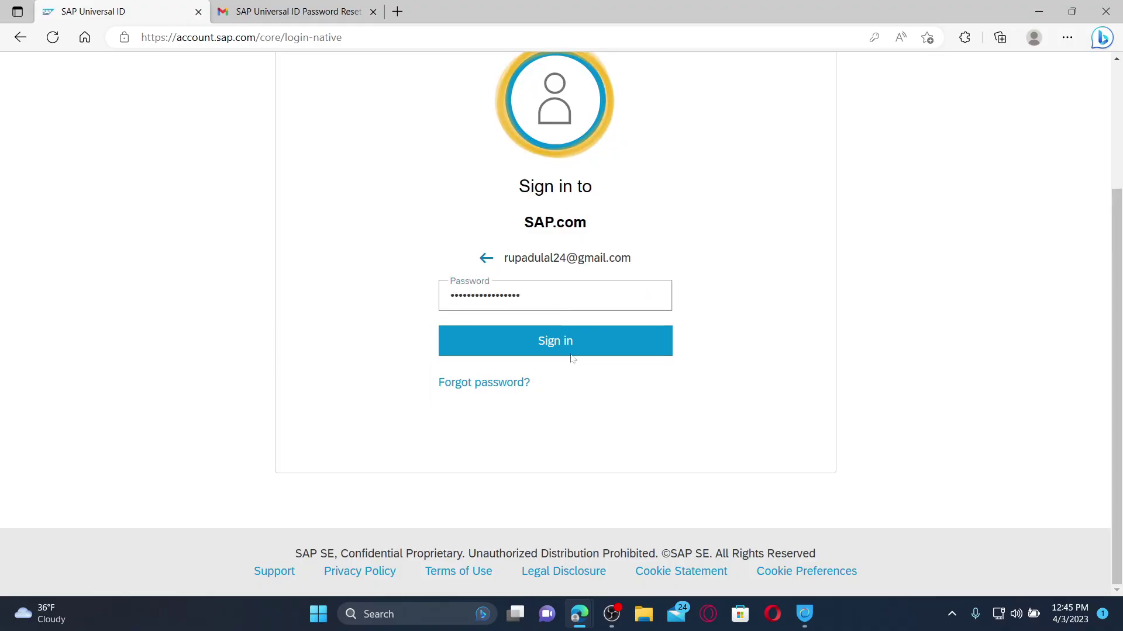
click(554, 340)
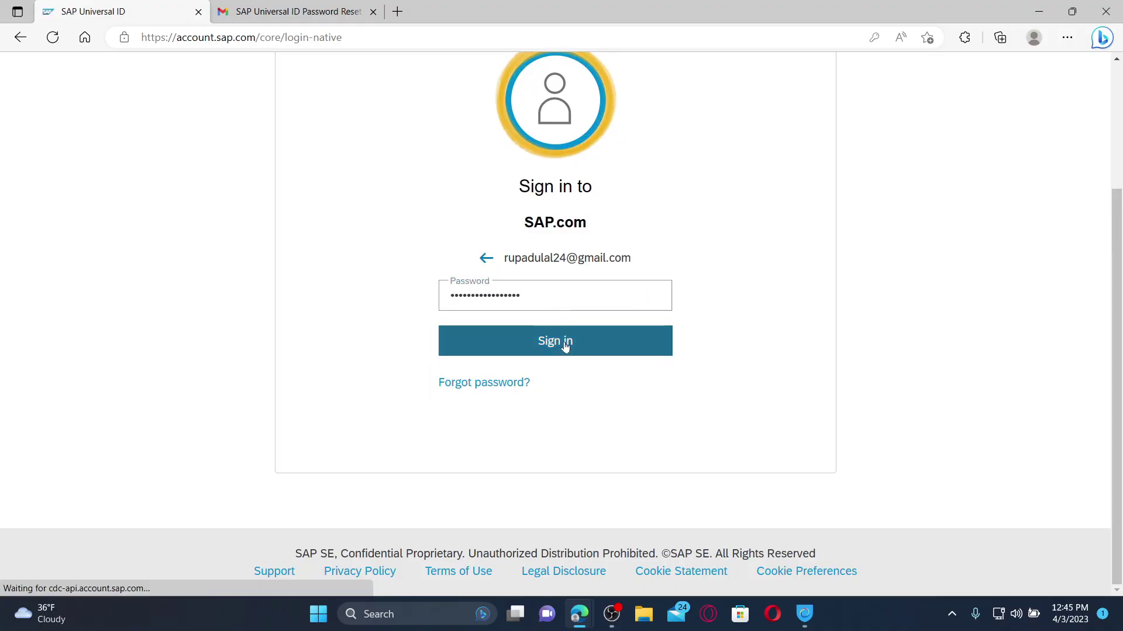
click(555, 340)
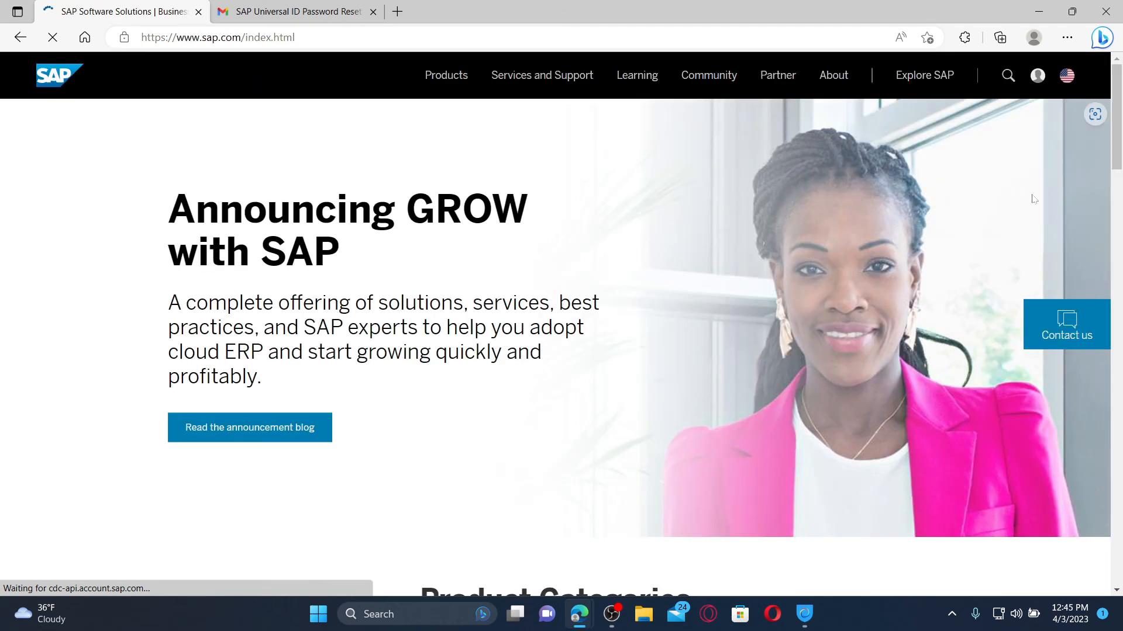